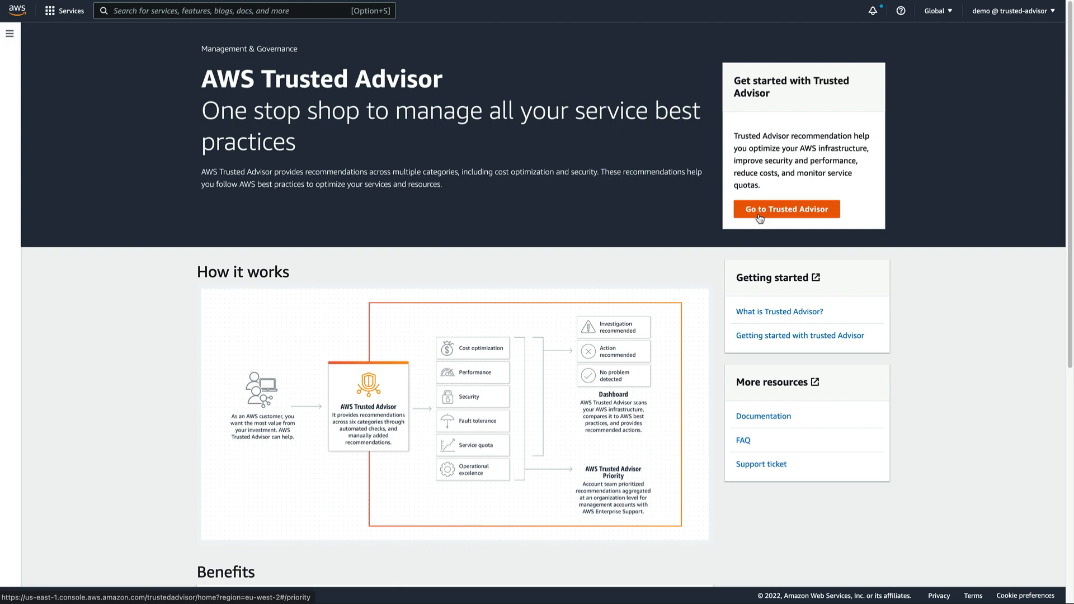
Step: Enter the Trusted Advisor console from the landing page
{"action": "left_click", "coordinate": [786, 209]}
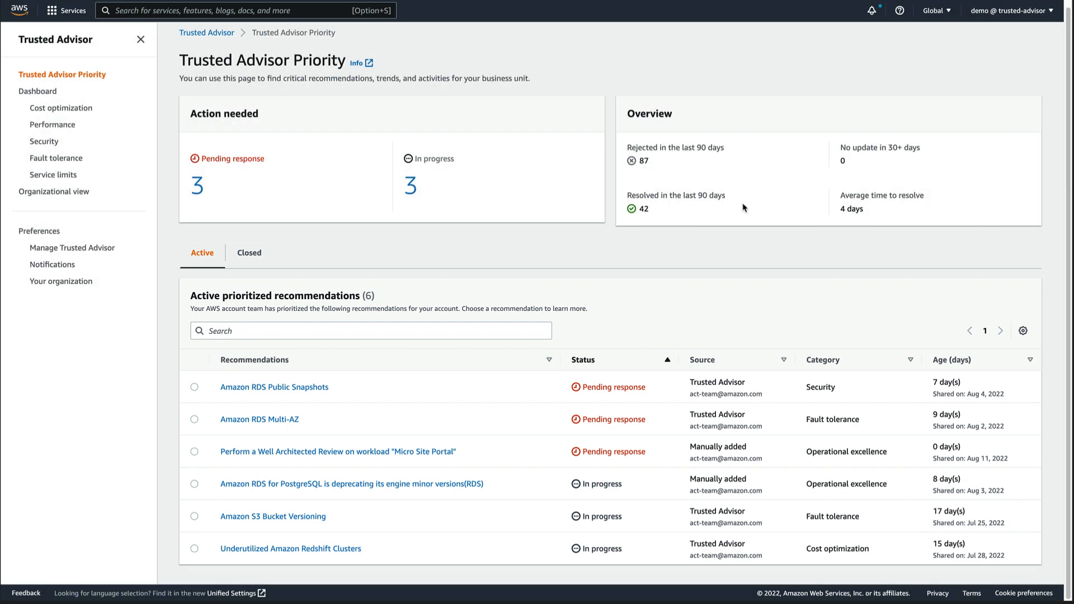
Step: View the Amazon RDS Public Snapshots recommendation's security details and affected resources
{"action": "left_click", "coordinate": [275, 387]}
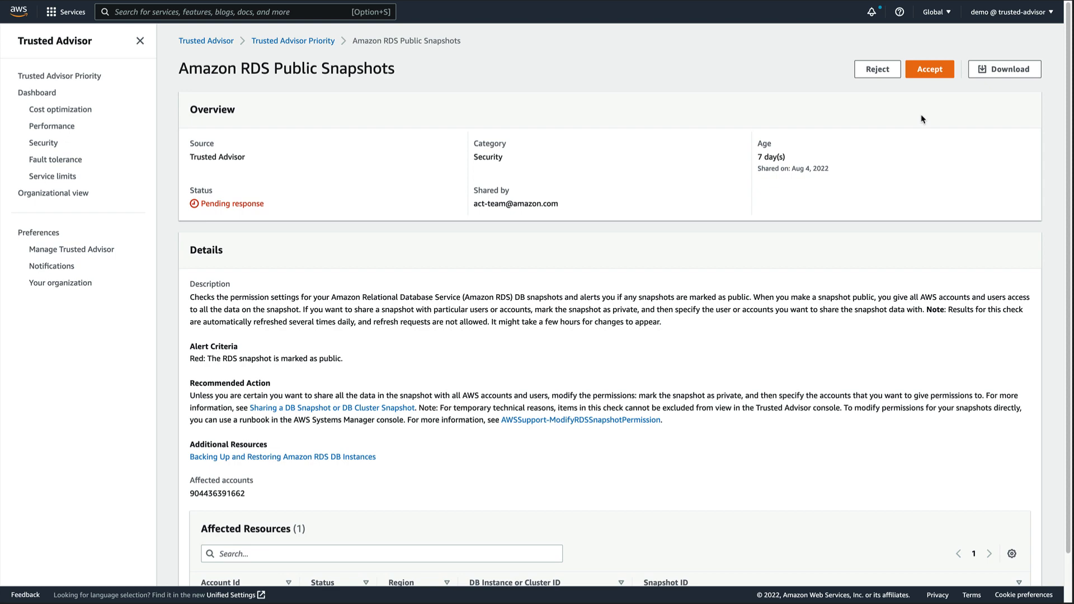
Step: Accept the RDS Public Snapshots recommendation as John Smith, IT Director, and view the ModifyRDSSnapshotPermission runbook
{"action": "left_click", "coordinate": [929, 69]}
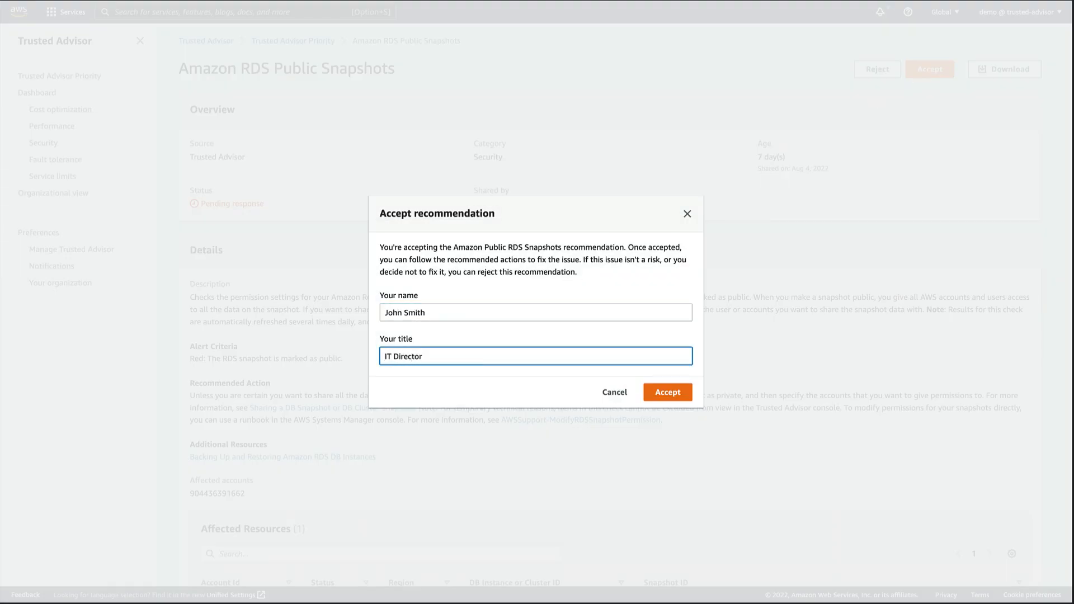
{"action": "left_click", "coordinate": [666, 391]}
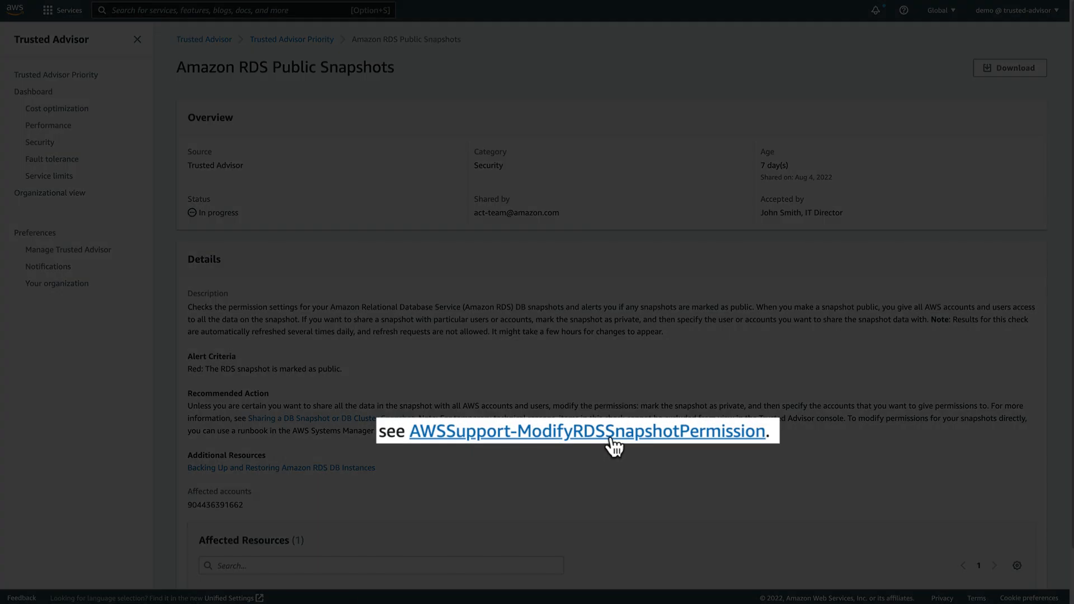
{"action": "left_click", "coordinate": [588, 431]}
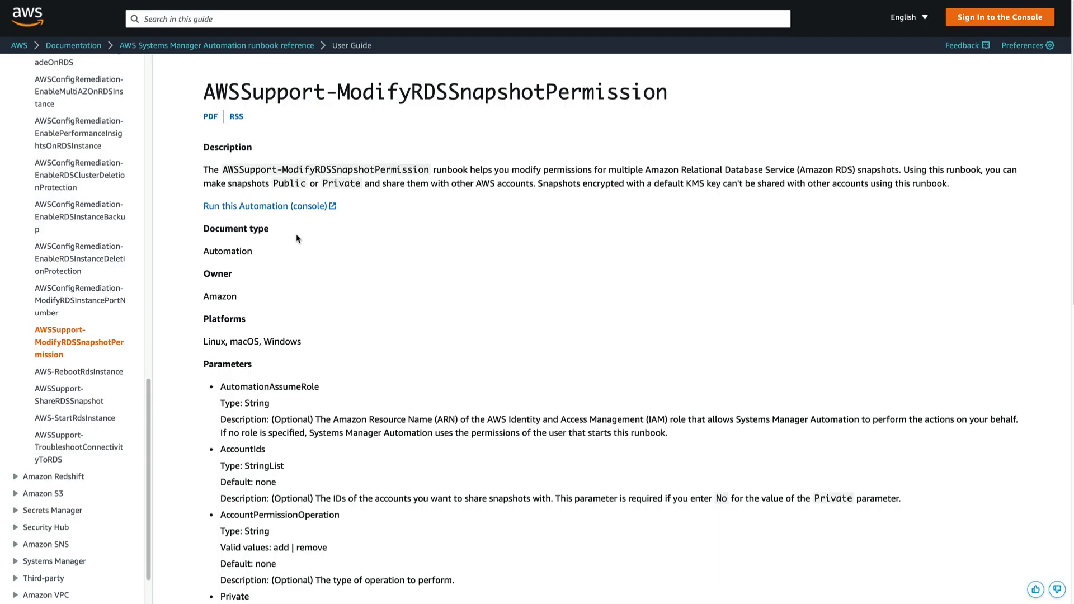
{"action": "left_click", "coordinate": [266, 206]}
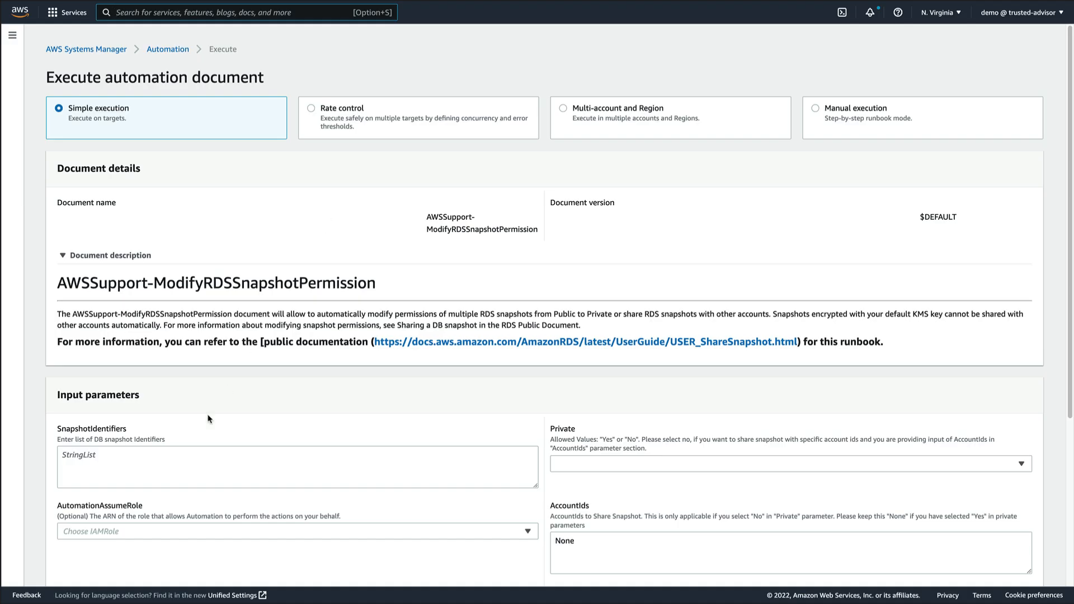
{"action": "left_click", "coordinate": [788, 464]}
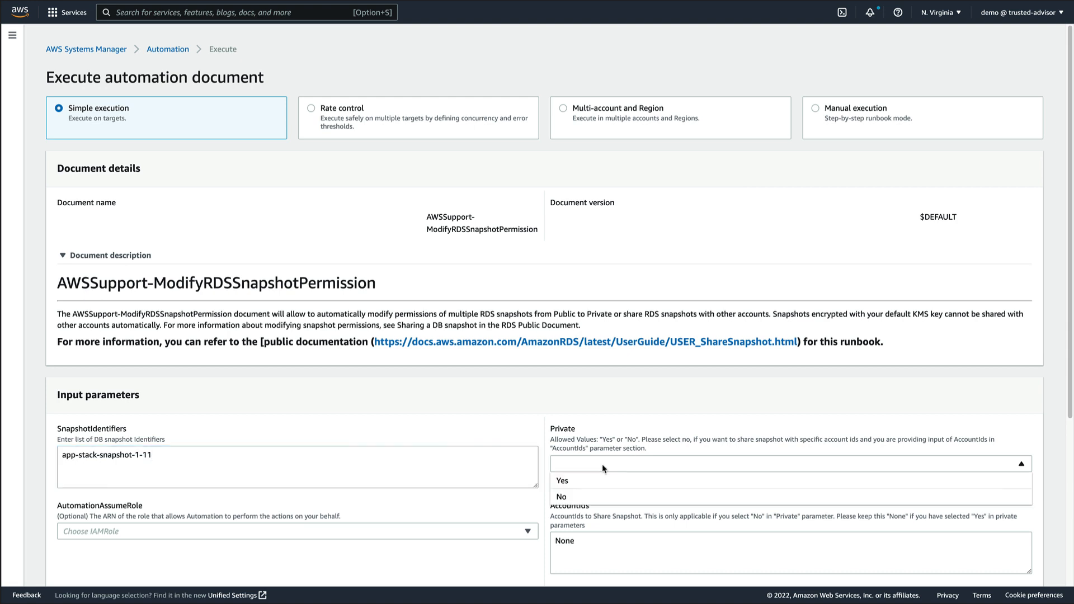
{"action": "type", "text": "123412341234"}
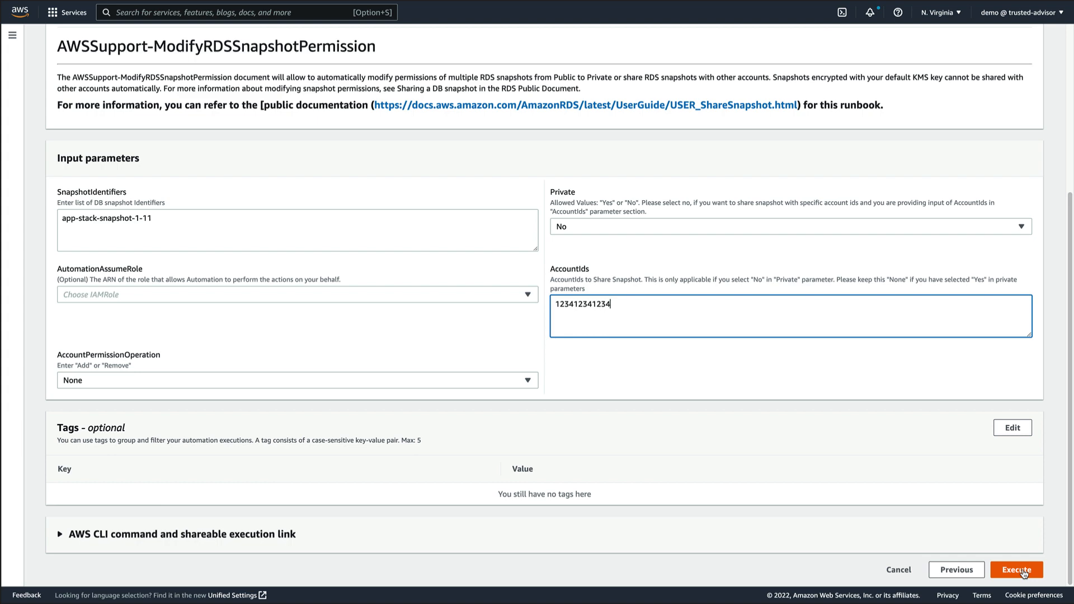
{"action": "left_click", "coordinate": [1018, 569]}
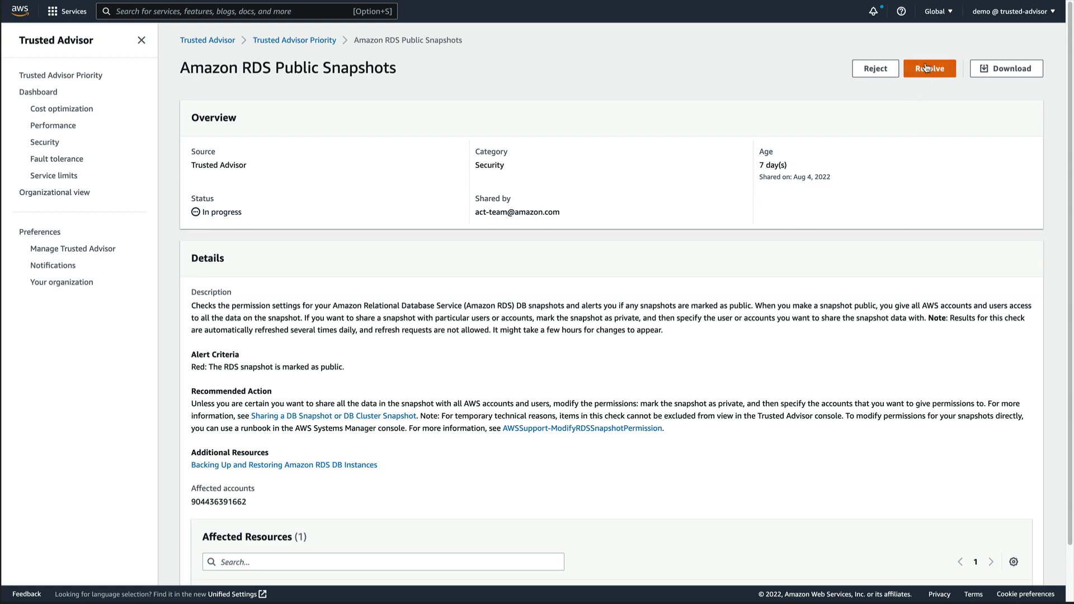
{"action": "left_click", "coordinate": [929, 68]}
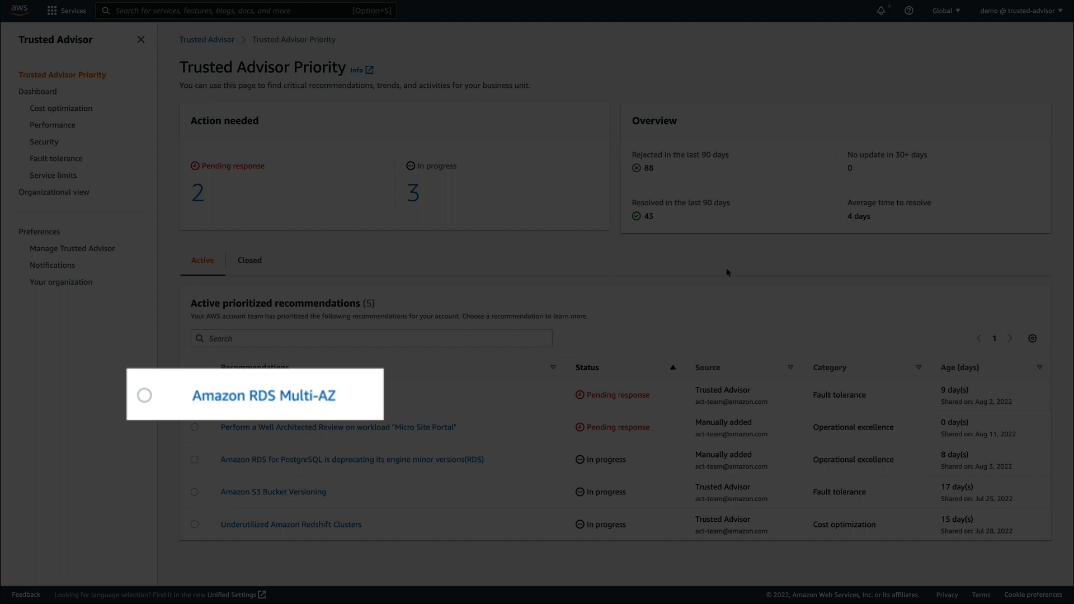
Step: Accept the Amazon RDS Multi-AZ recommendation as John Smith, IT Director
{"action": "left_click", "coordinate": [264, 395]}
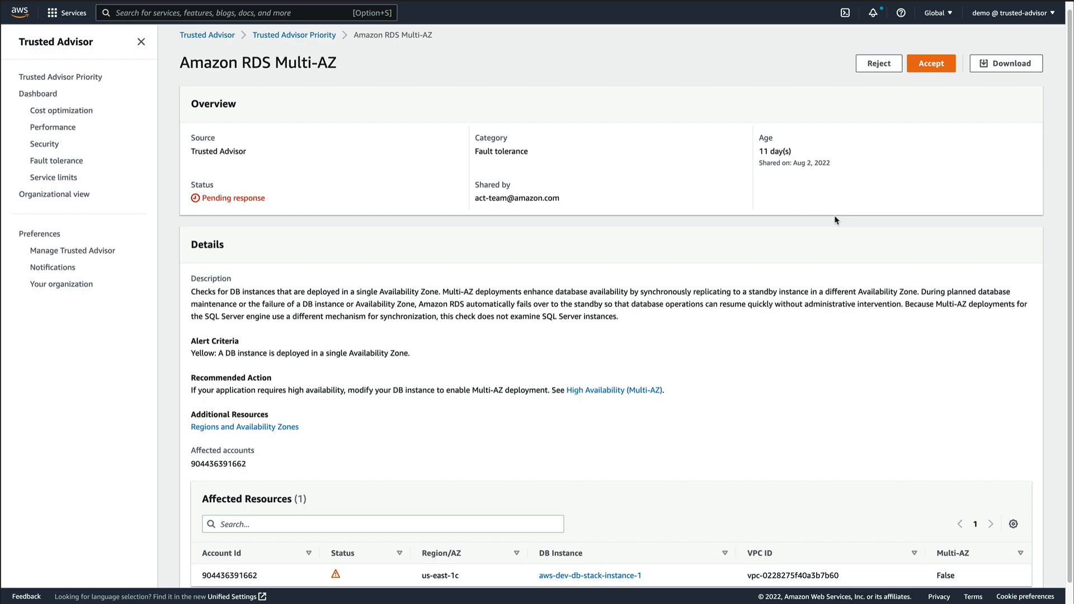
{"action": "left_click", "coordinate": [931, 63]}
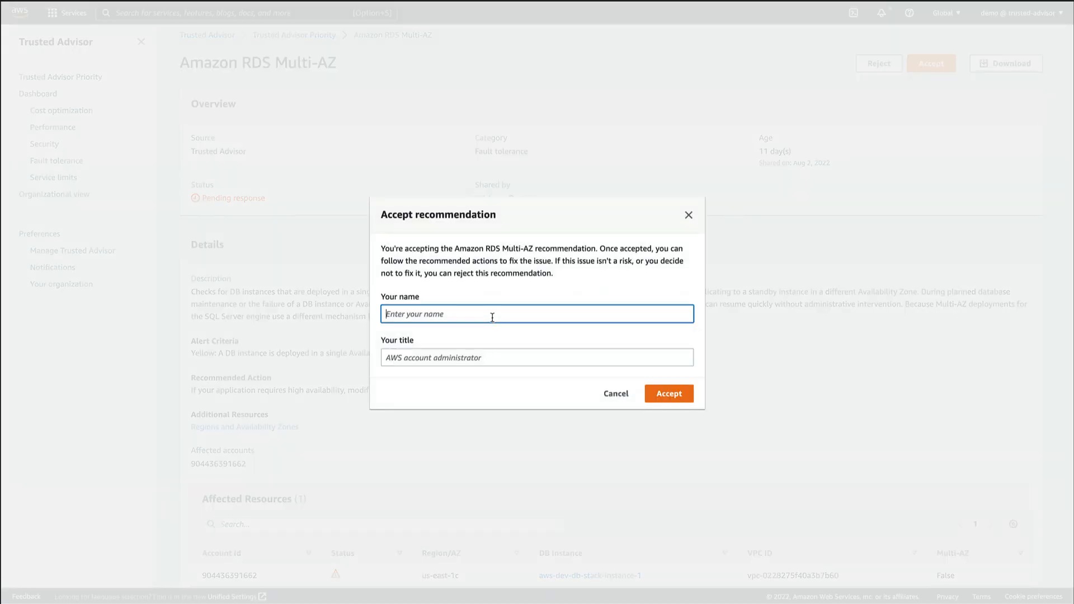
{"action": "type", "text": "John Smith"}
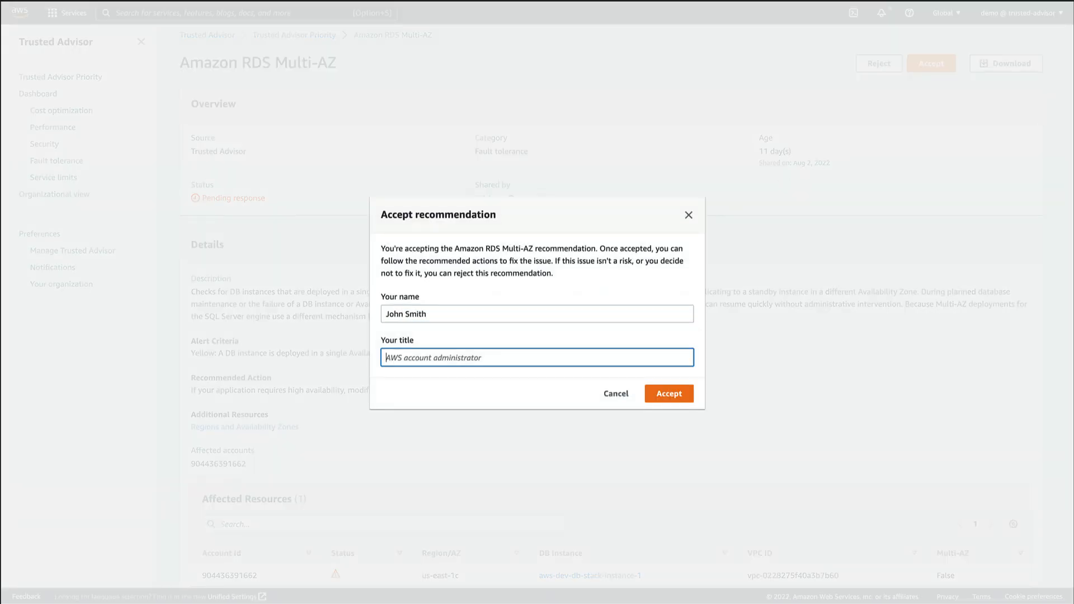
{"action": "type", "text": "IT Director"}
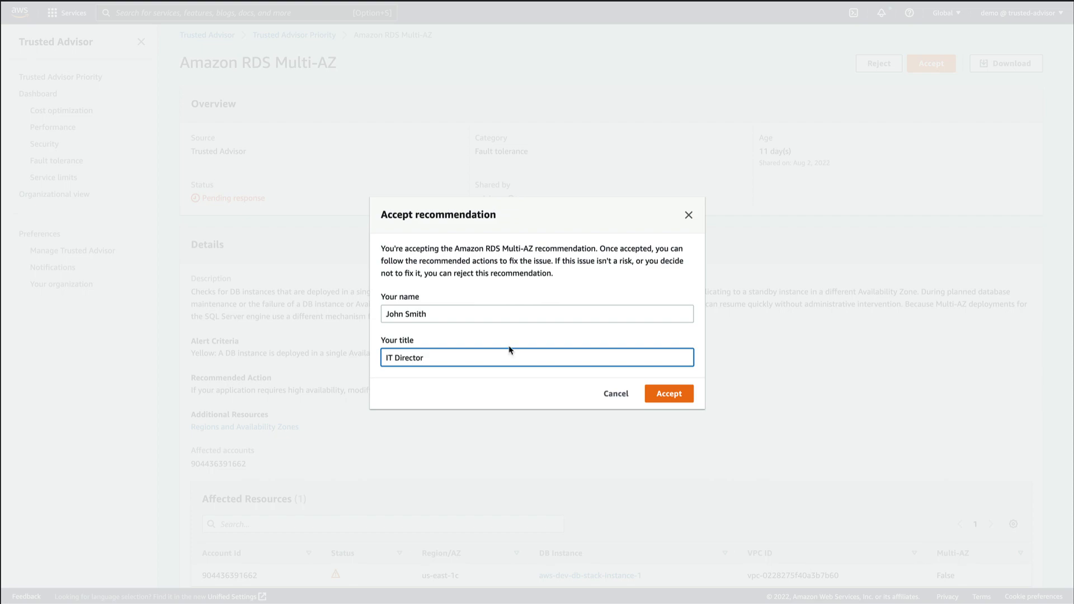
{"action": "left_click", "coordinate": [668, 393]}
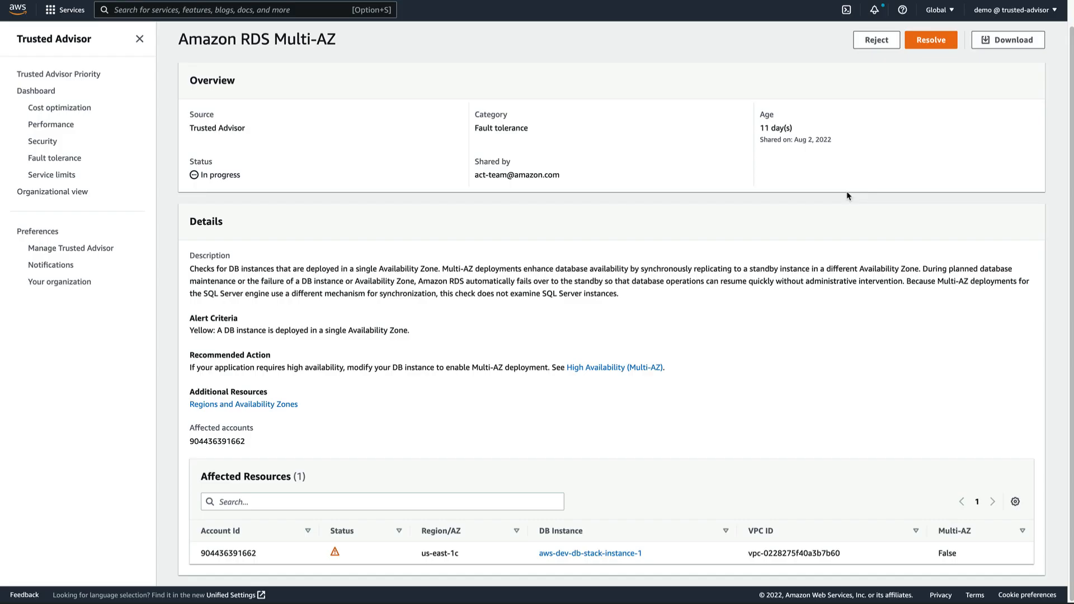
Step: Reject the Micro Site Portal Well-Architected Review as 'Acknowledged - won't fix' because the workload will be decommissioned
{"action": "left_click", "coordinate": [59, 74]}
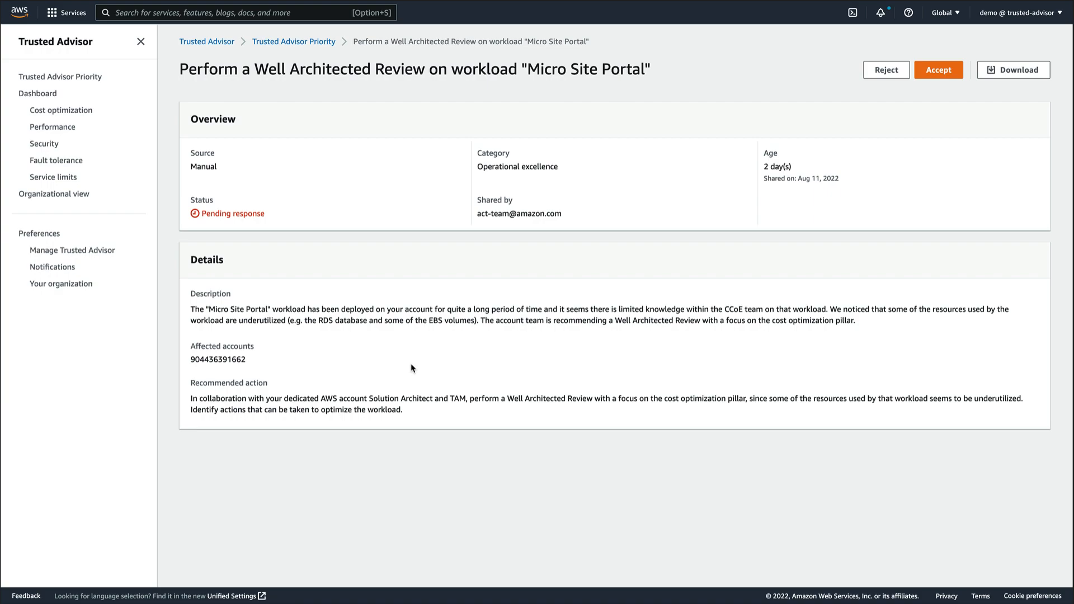
{"action": "left_click", "coordinate": [885, 69]}
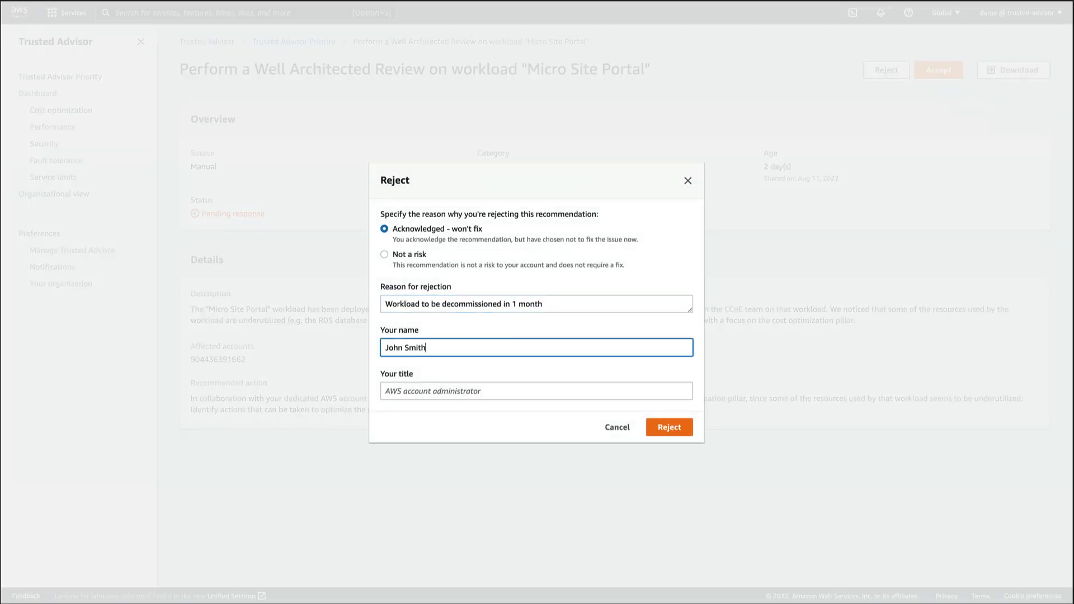
{"action": "left_click", "coordinate": [669, 427]}
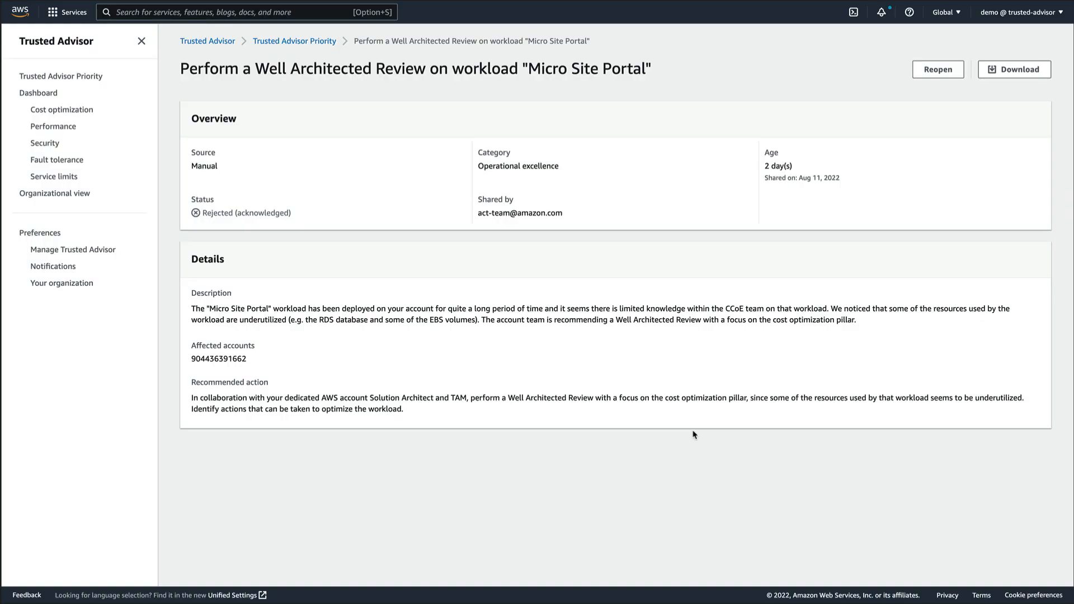